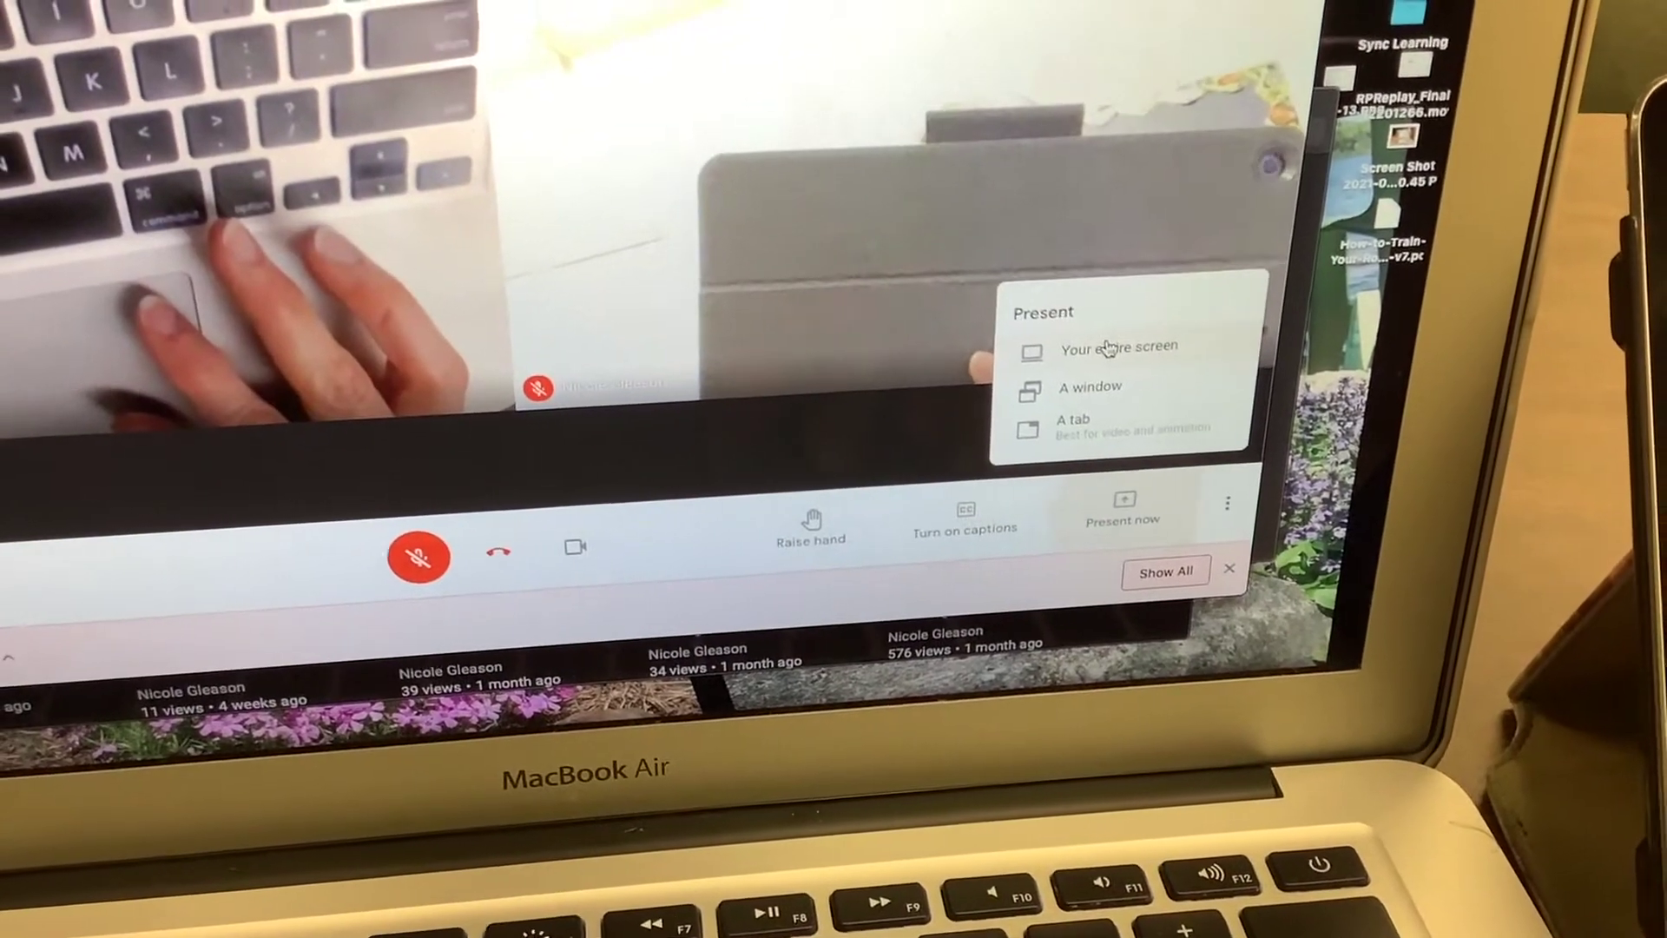
- Present your entire screen to the Meet call and confirm sharing in Chrome's dialog
{"action": "left_click", "coordinate": [1117, 347]}
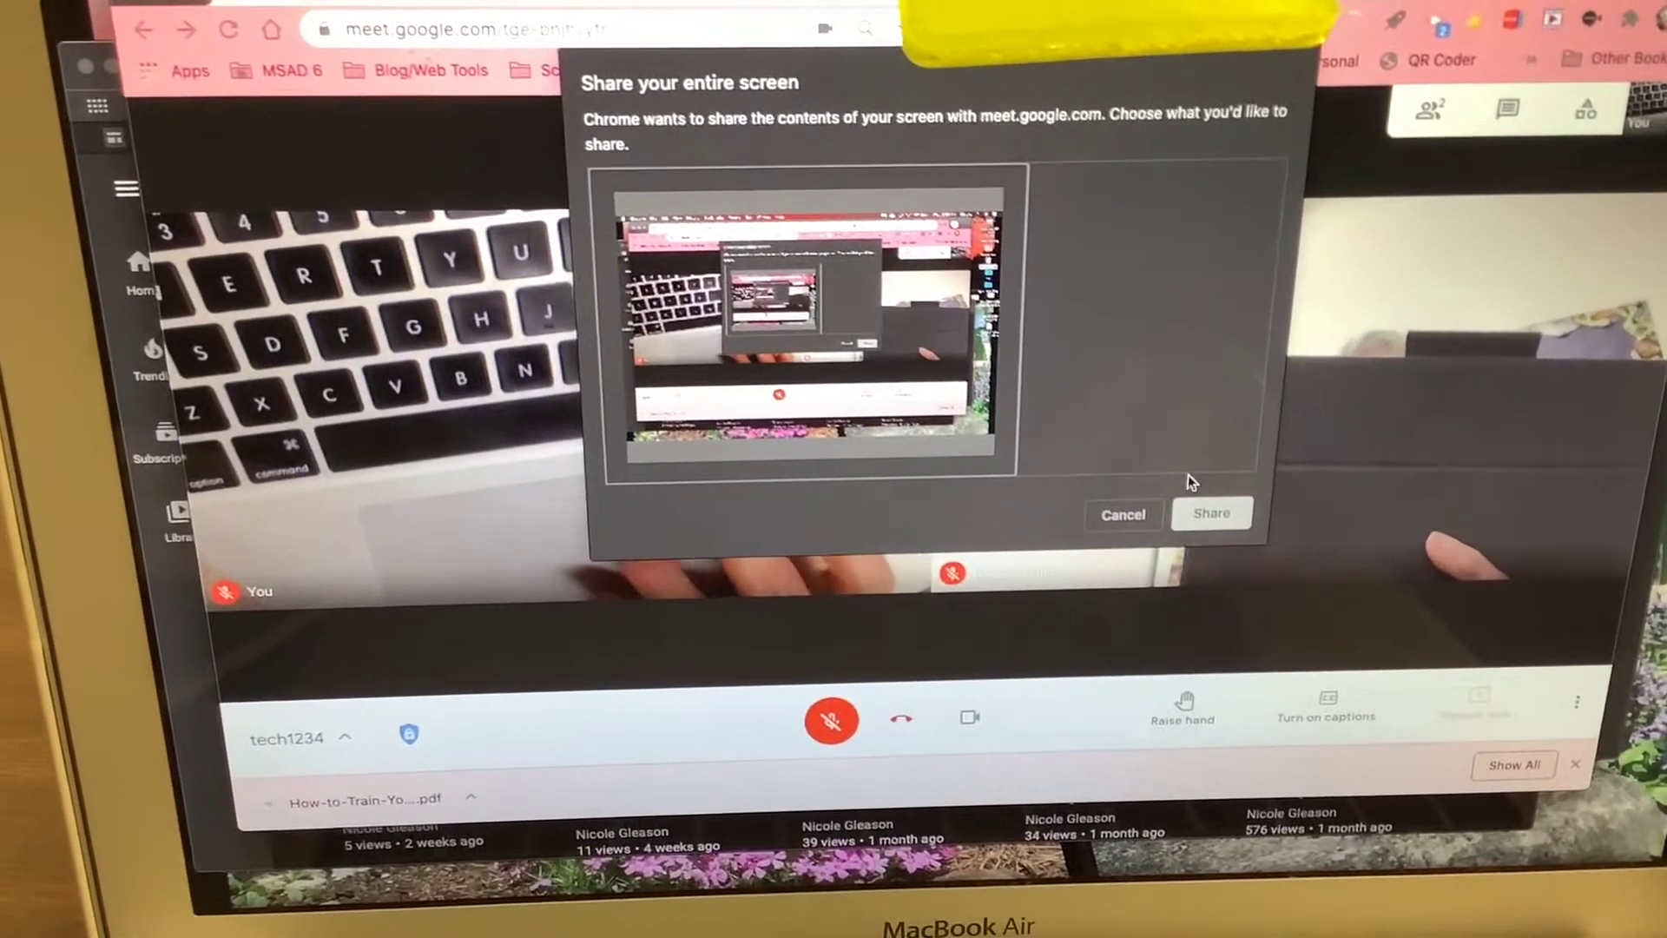
{"action": "left_click", "coordinate": [1212, 514]}
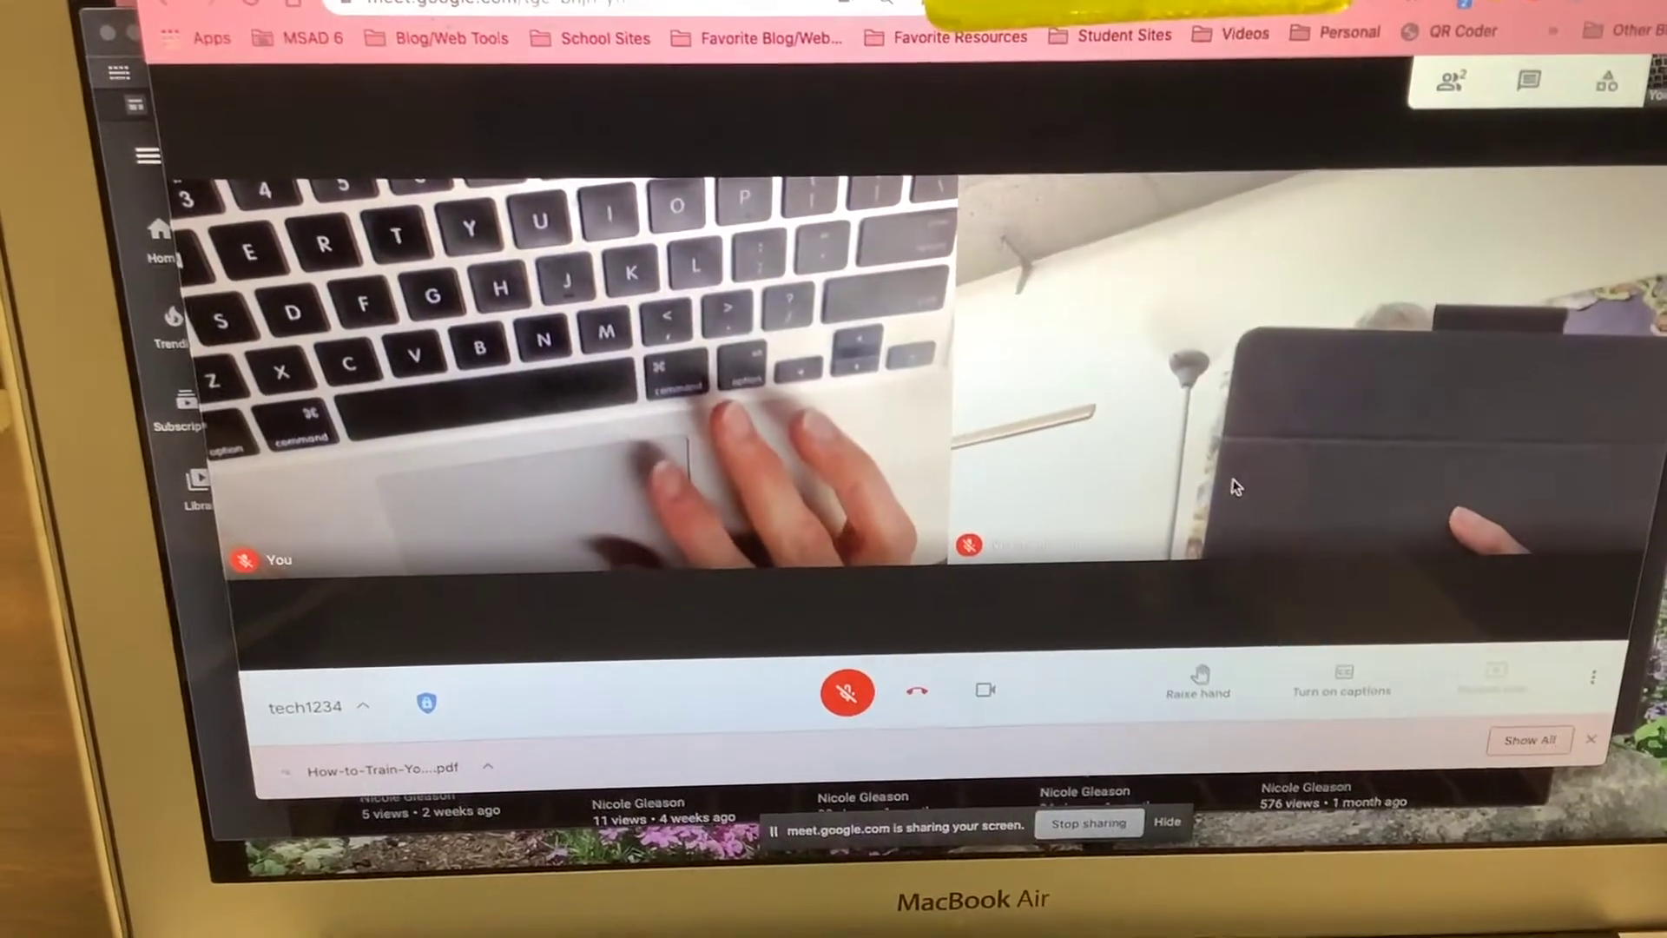